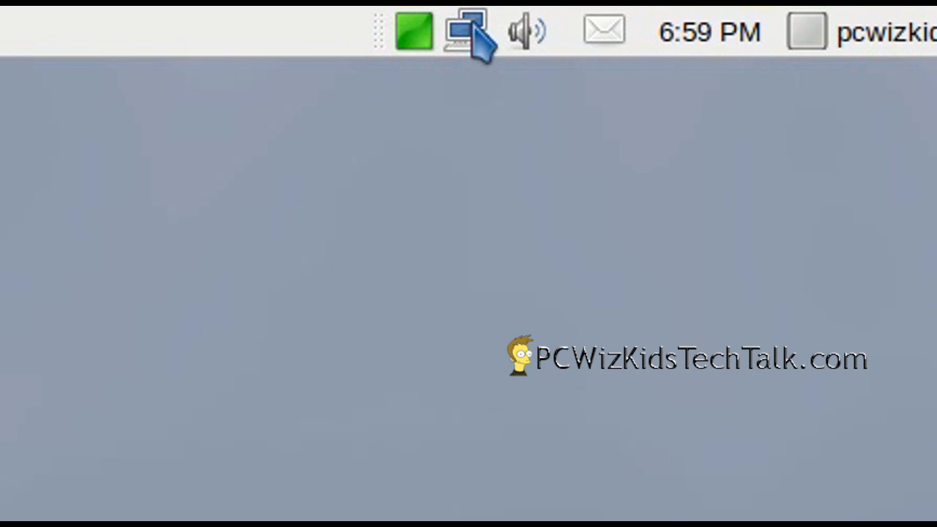
mouse_move(471, 31)
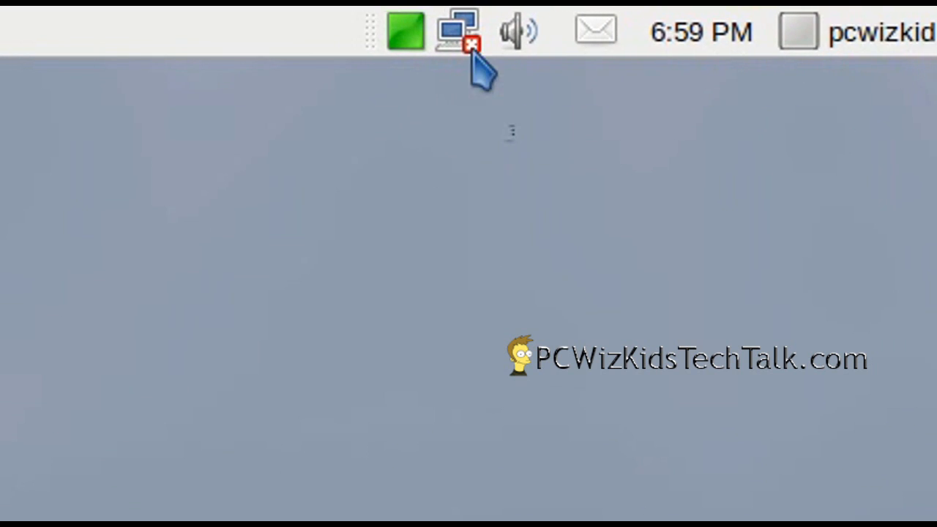
Step: Disconnect from the current network via the panel applet, then begin reconnecting
click(460, 31)
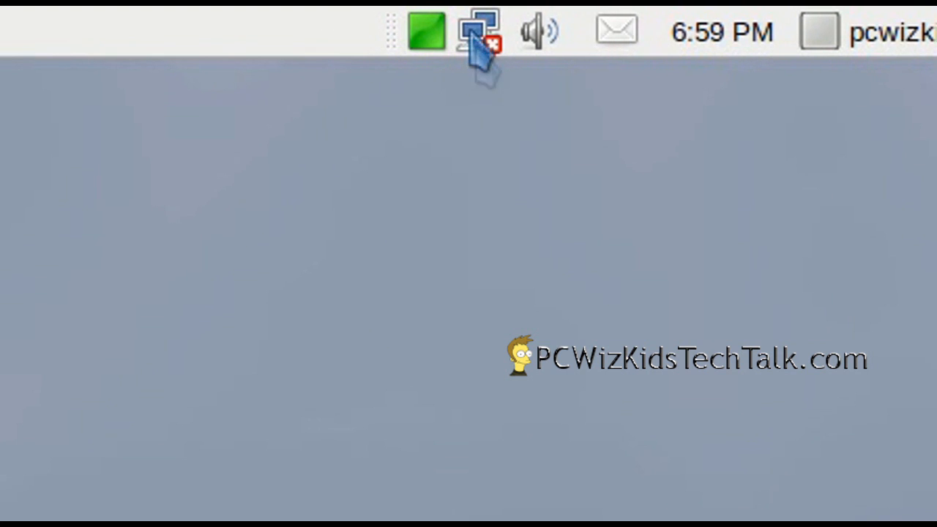
click(476, 31)
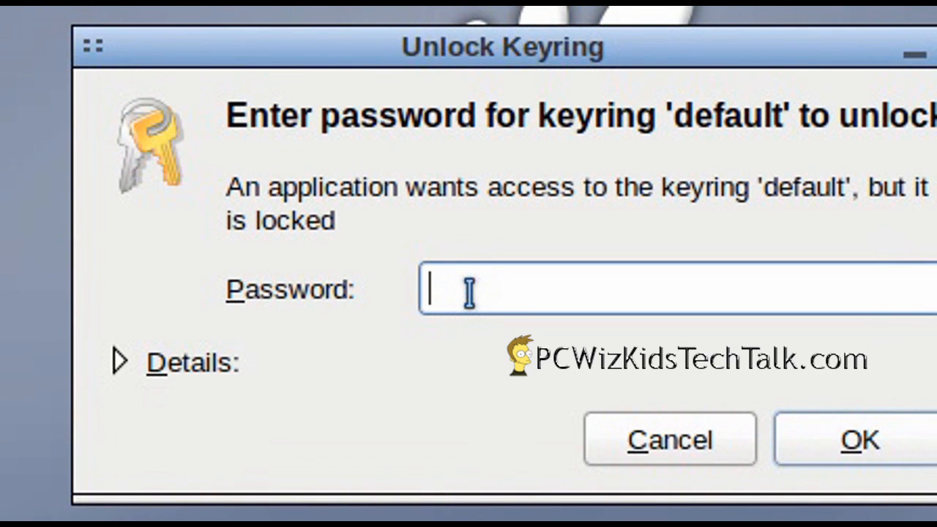
Step: Unlock the default keyring so 'Goblin' connects, then reopen the wireless network menu
text(•)
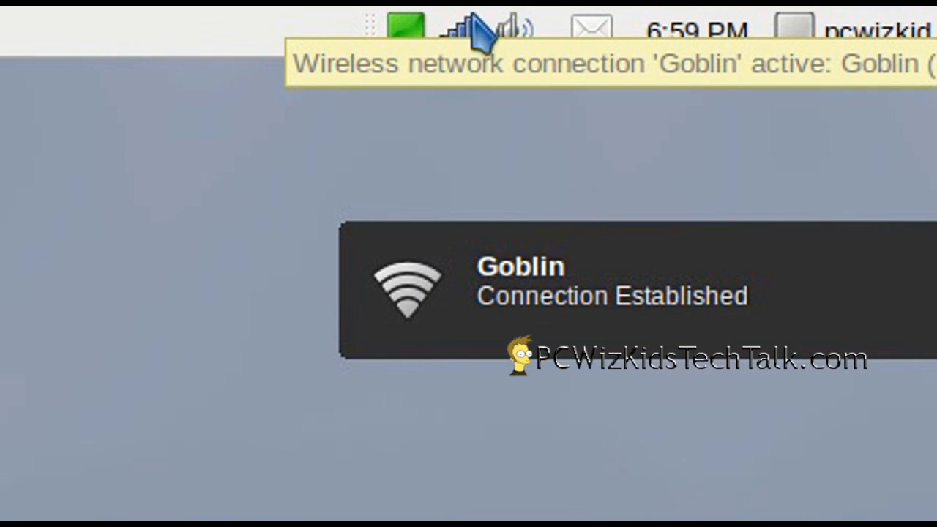
click(465, 29)
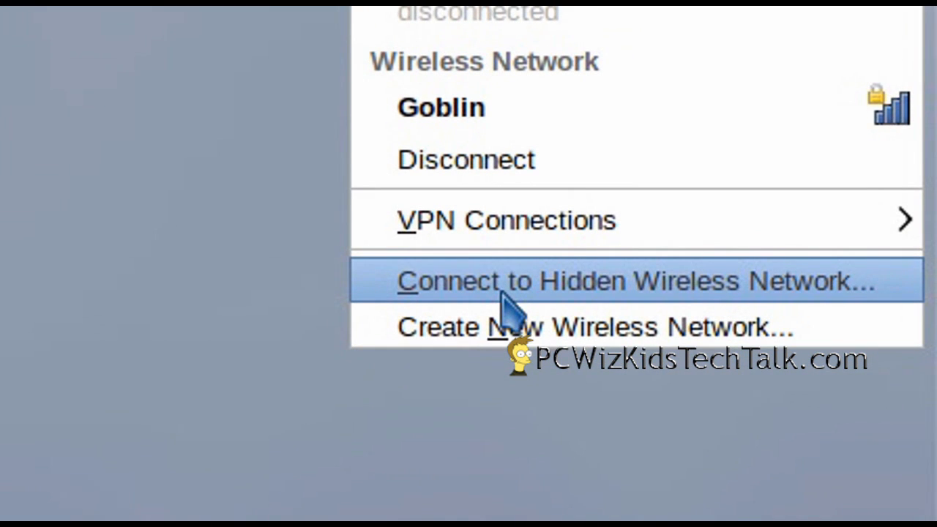
Step: Start a hidden wireless connection with network name 'SS' and WPA & WPA2 Personal security
click(634, 281)
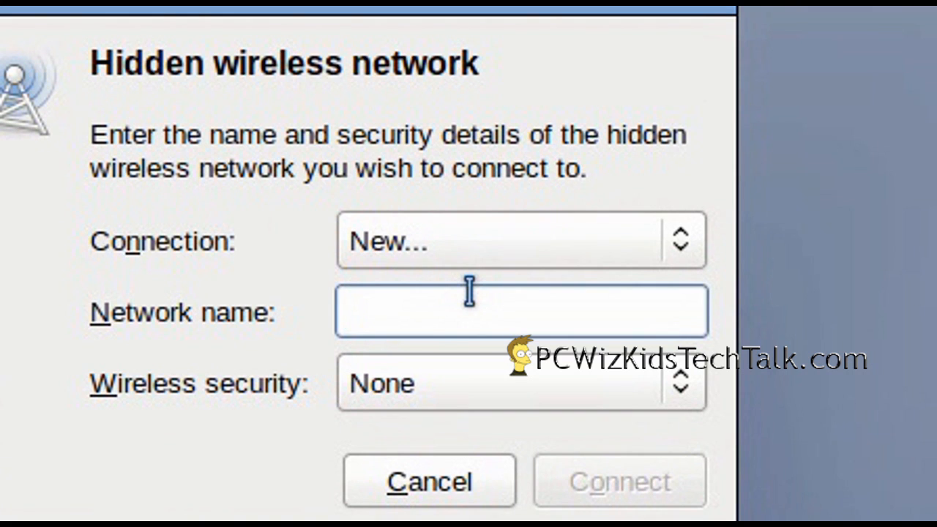
text(SSID Goes here)
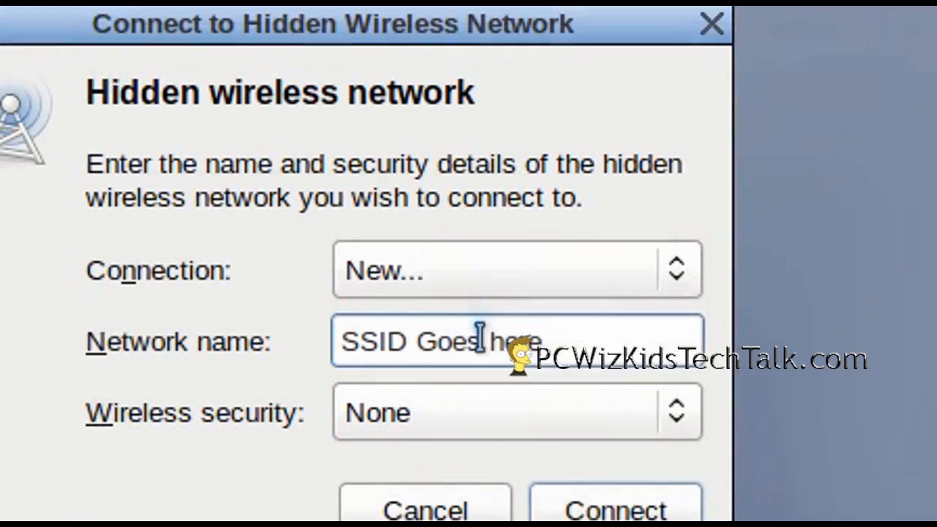
click(512, 411)
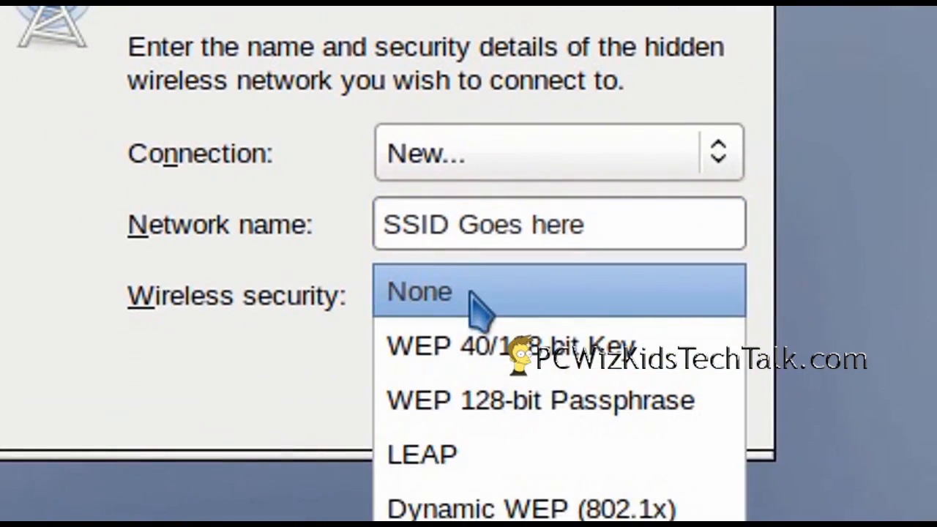
scroll(down, 3)
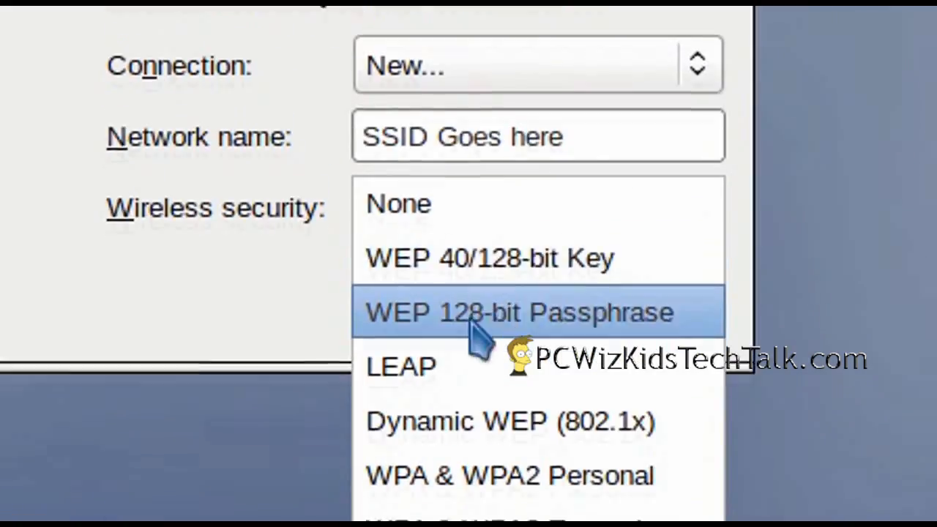
click(509, 474)
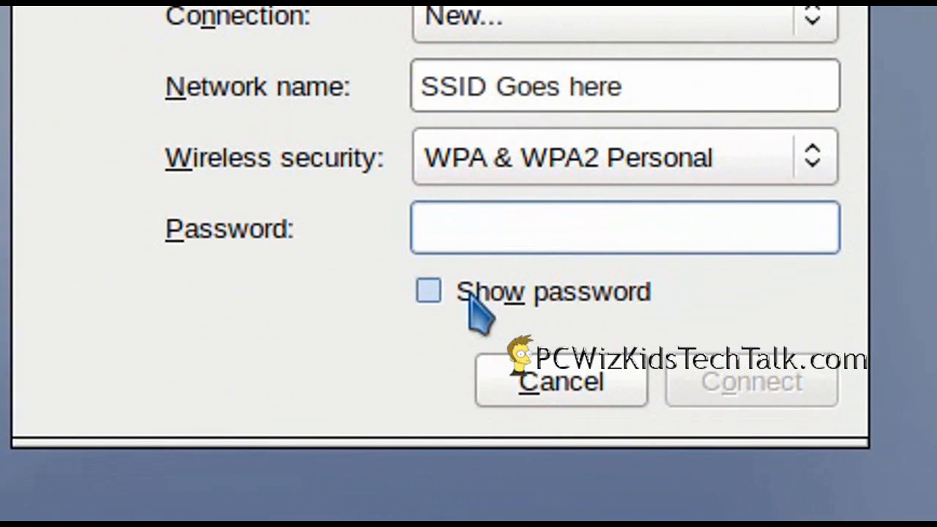
Step: Enter a visible placeholder password 'password for your router connection'
click(429, 291)
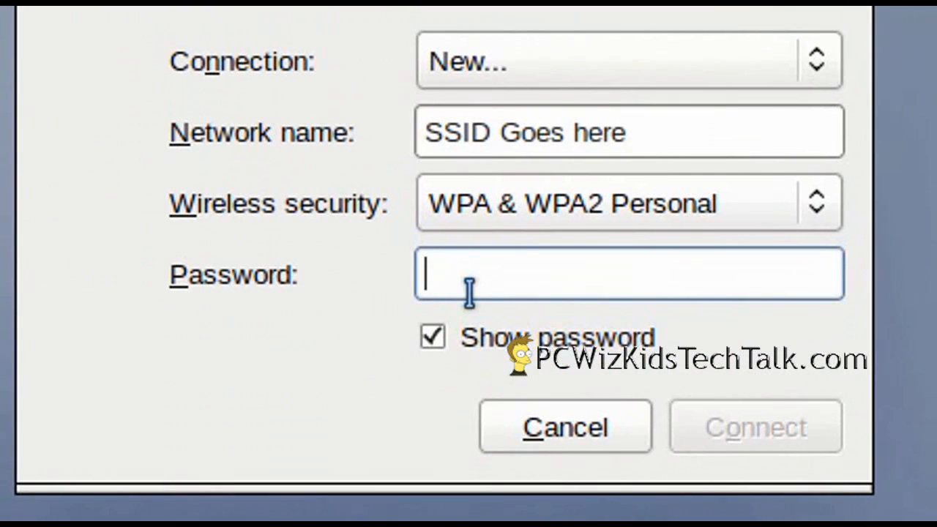
text(password fo)
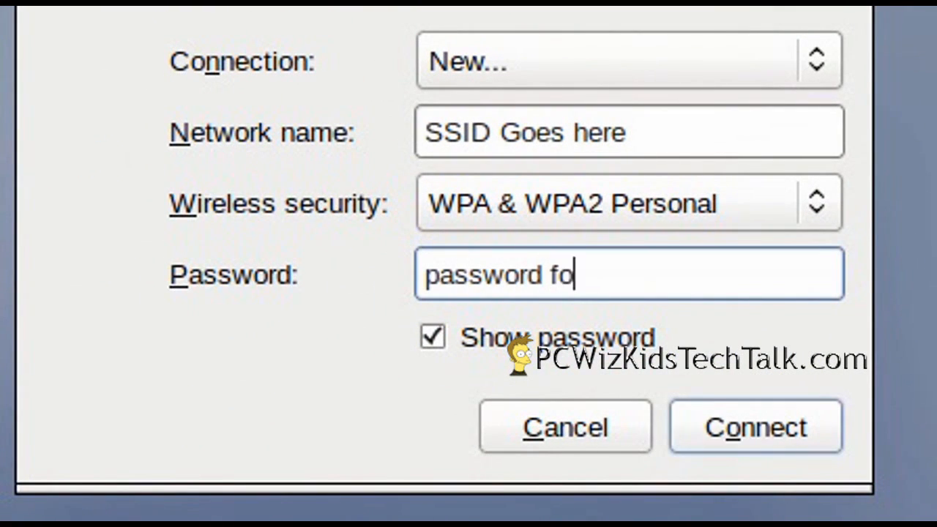
text(r)
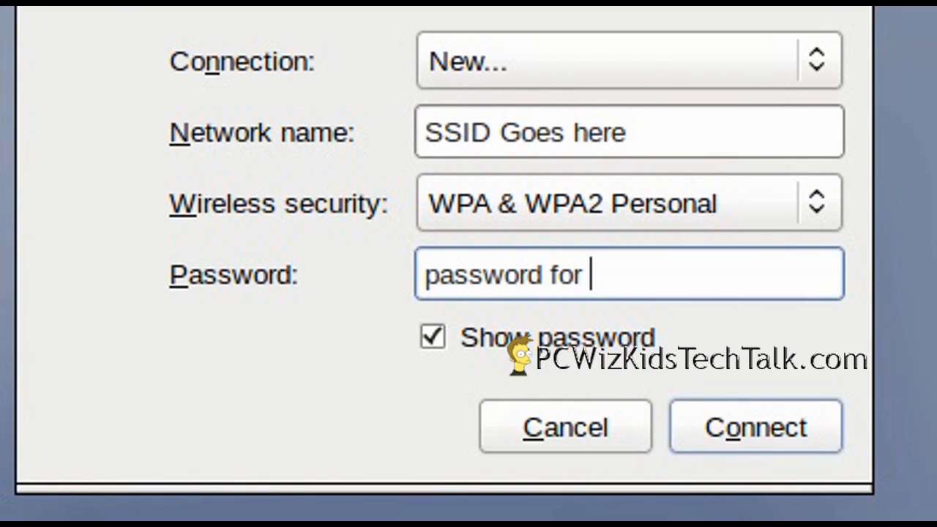
text(your router)
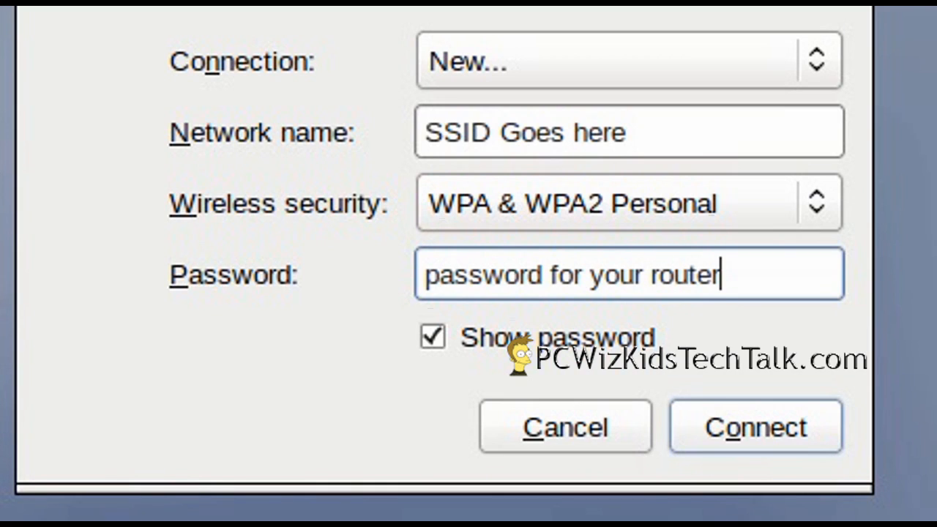
text(c)
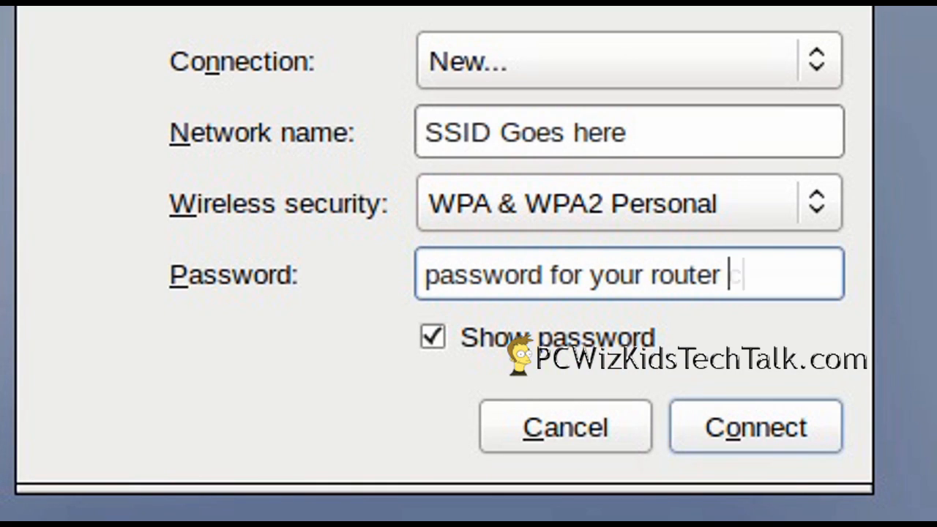
text(connection)
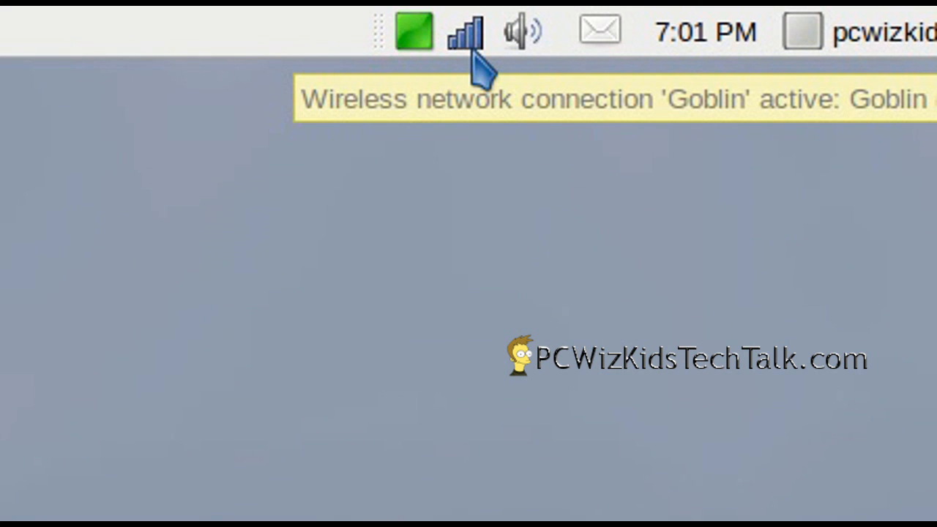
click(465, 31)
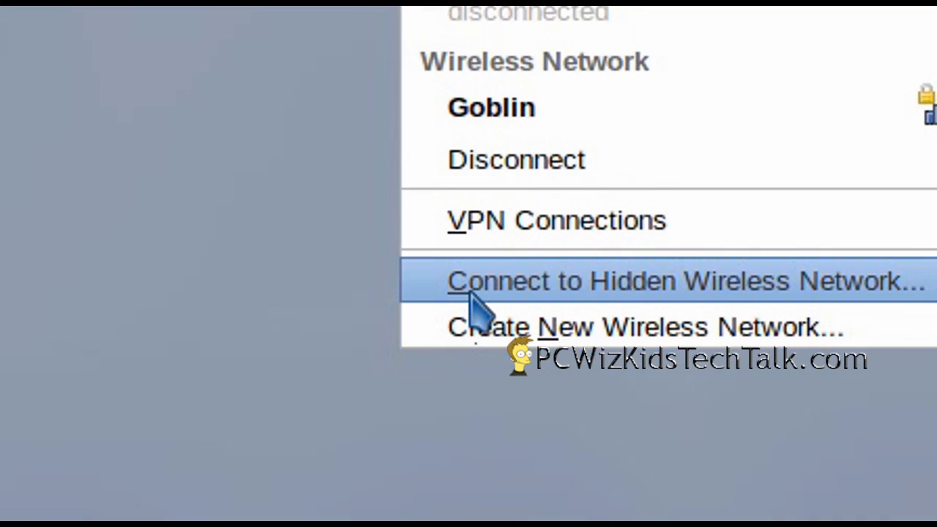
click(349, 27)
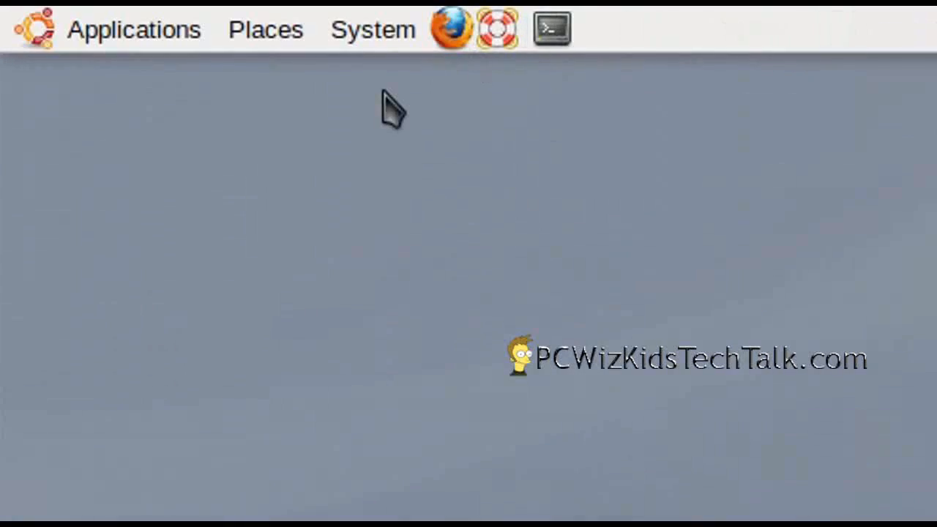
Step: Launch ATI Catalyst Control Center from System Preferences and permanently dismiss its administrator notice
click(372, 30)
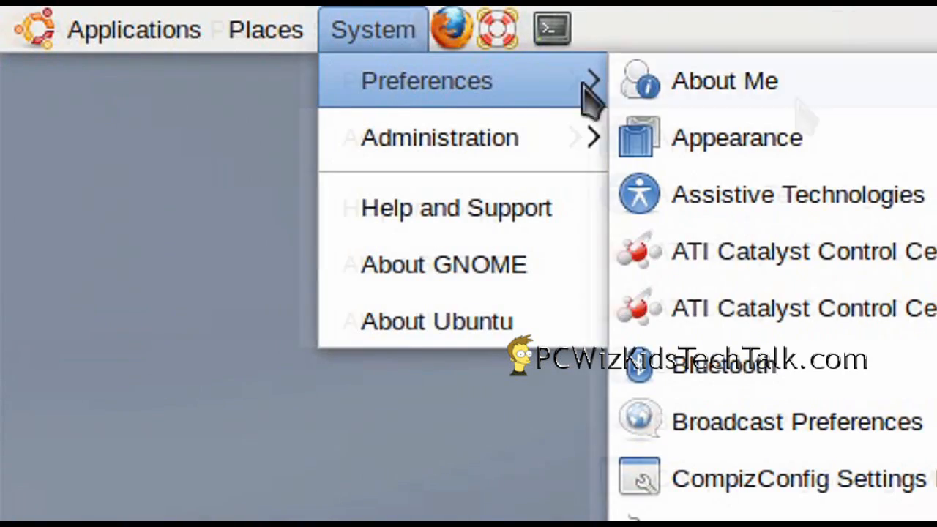
mouse_move(476, 138)
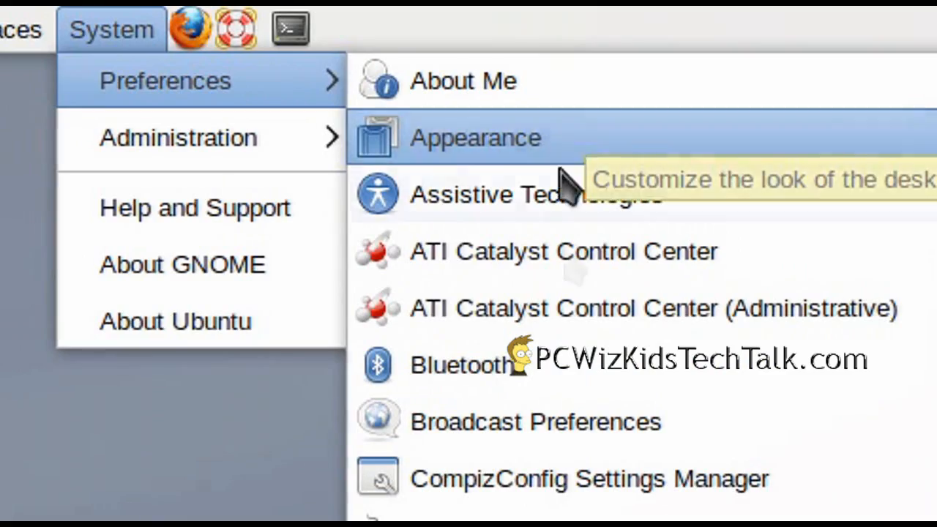
mouse_move(622, 252)
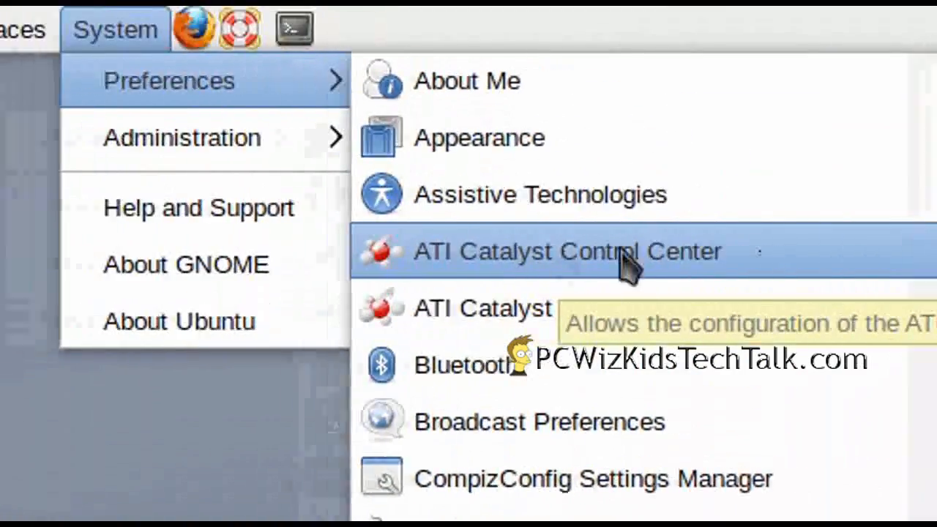
click(565, 252)
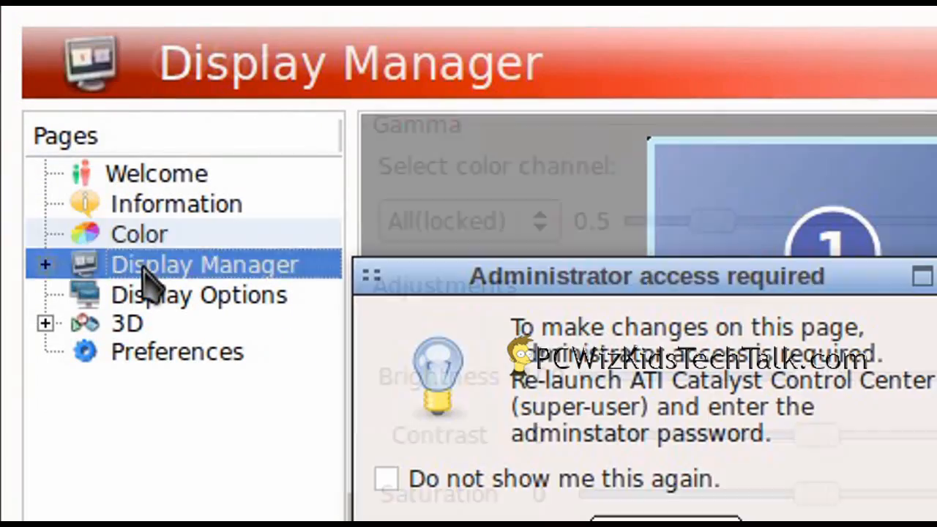
click(387, 477)
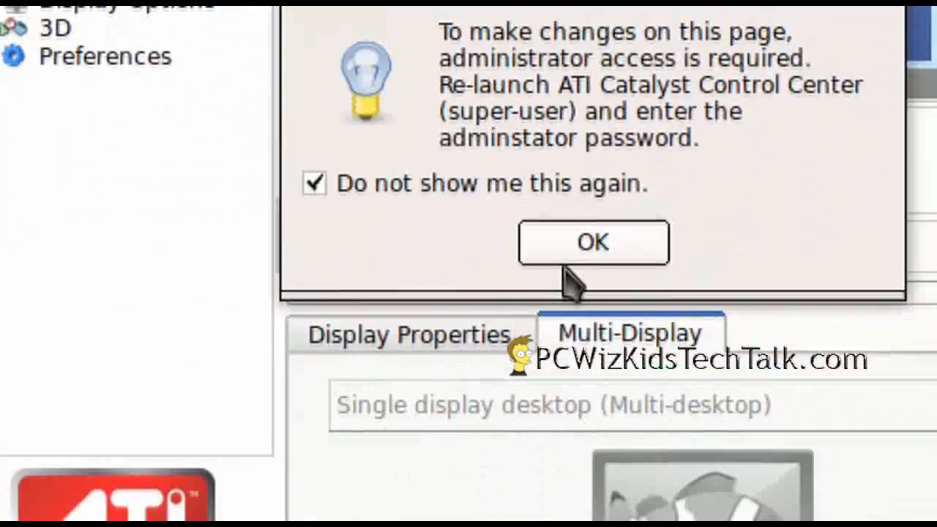
click(592, 243)
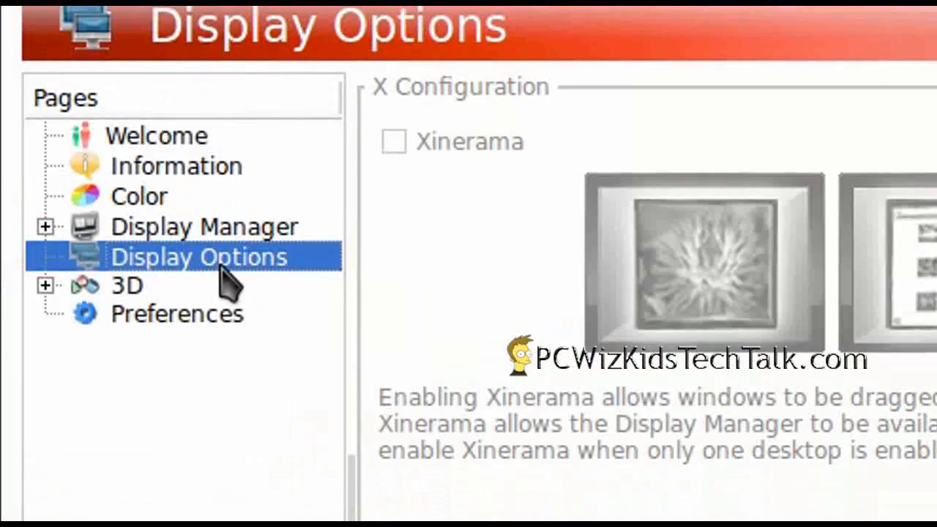
Step: Browse the 3D pages for Anti-Aliasing and MipMap Detail settings
click(44, 285)
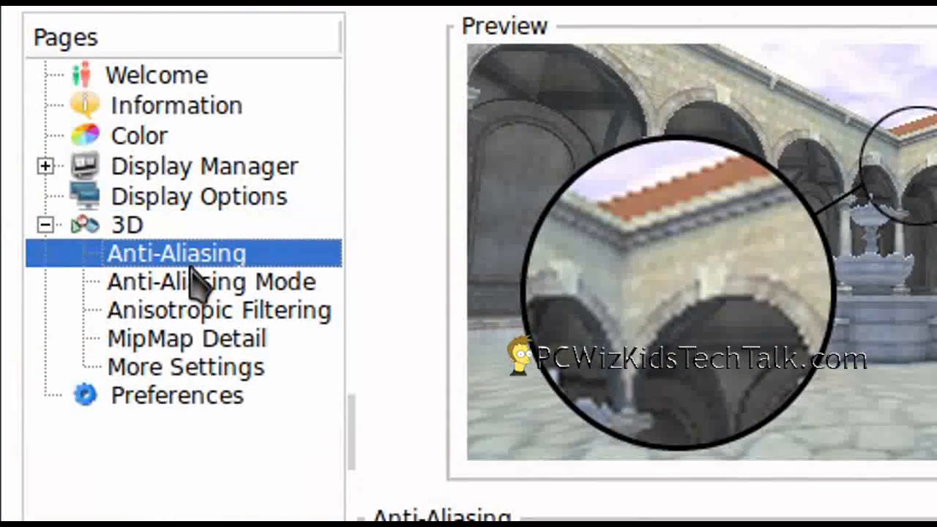
click(211, 258)
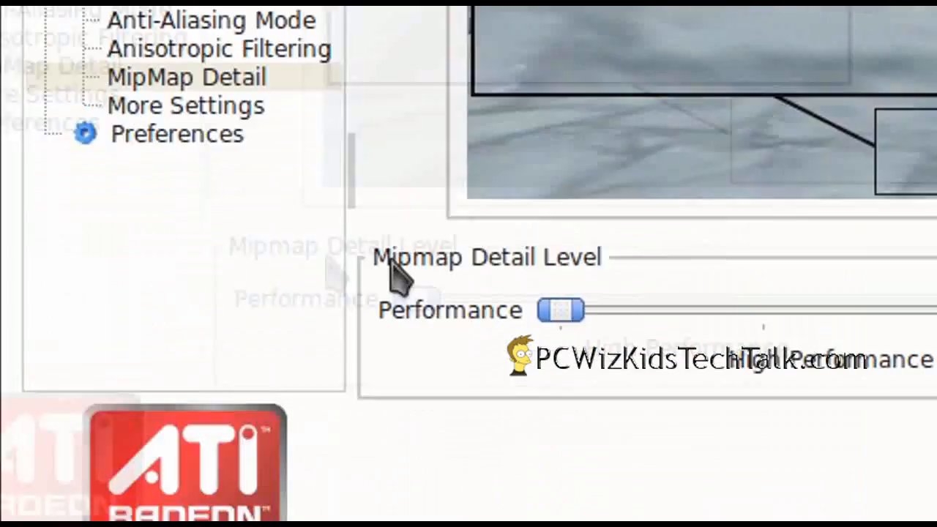
click(185, 258)
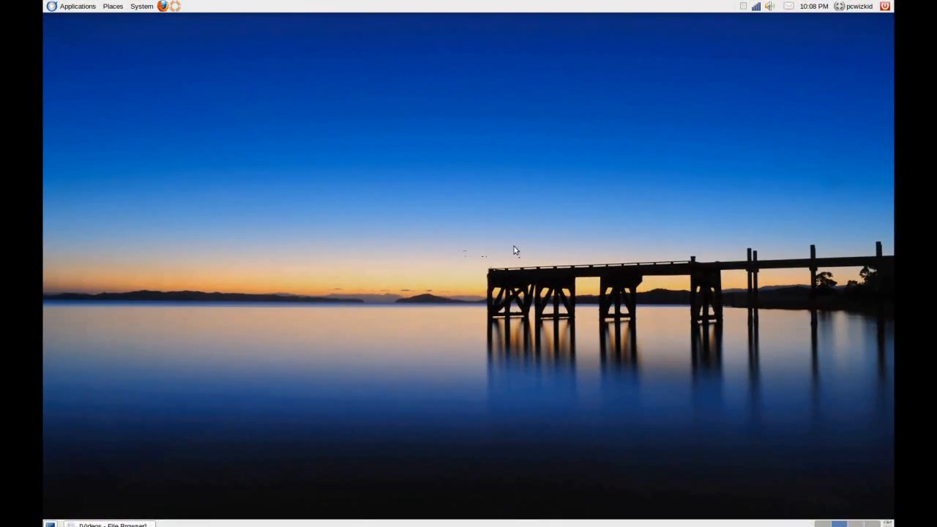
mouse_move(738, 28)
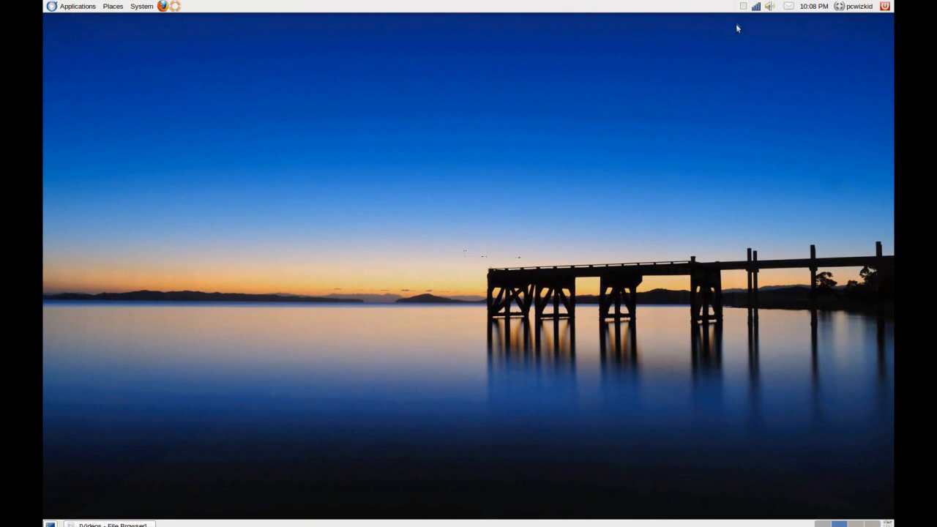